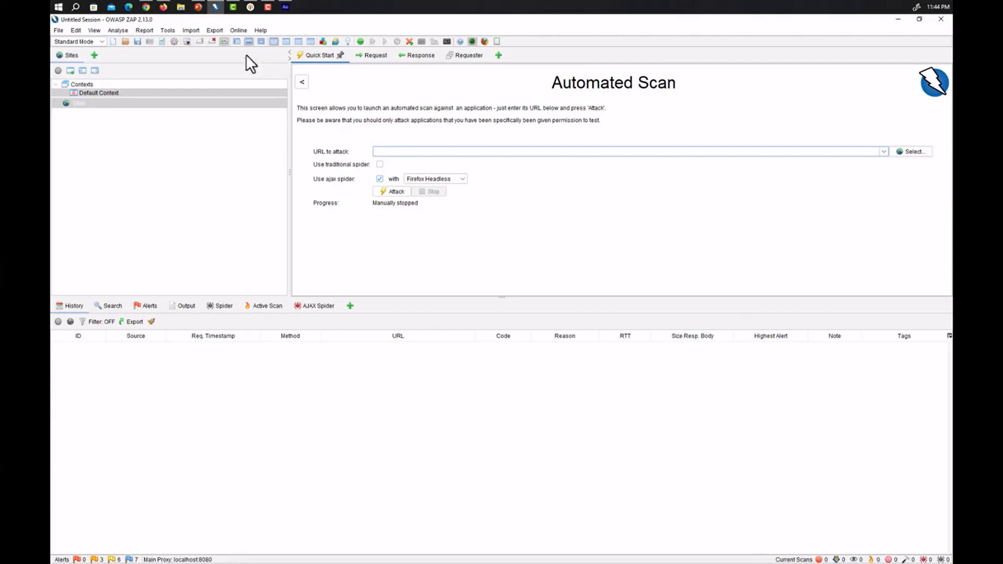
Bring up ZAP's Tools menu from the menu bar.
{"action": "left_click", "coordinate": [167, 30]}
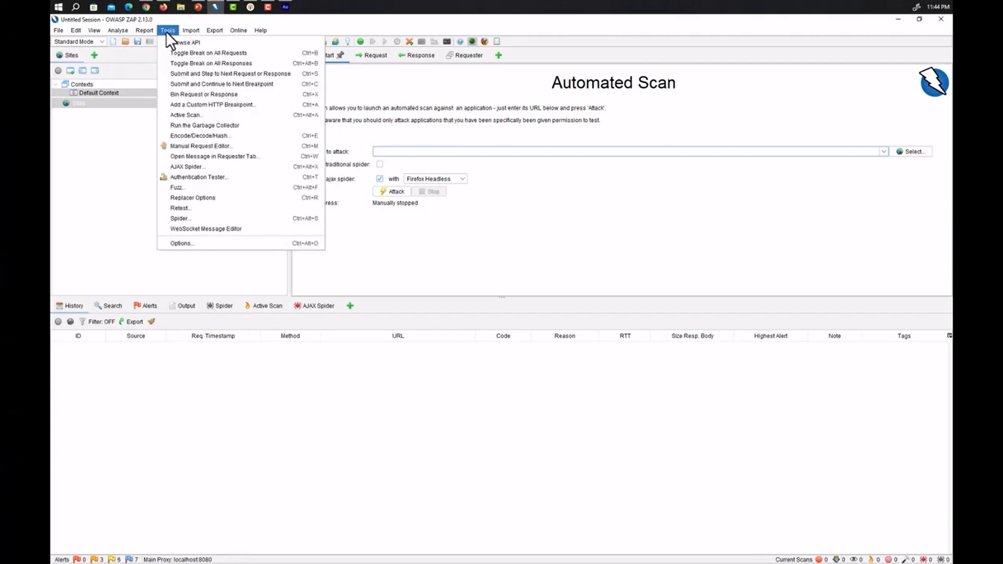
{"action": "mouse_move", "coordinate": [182, 244]}
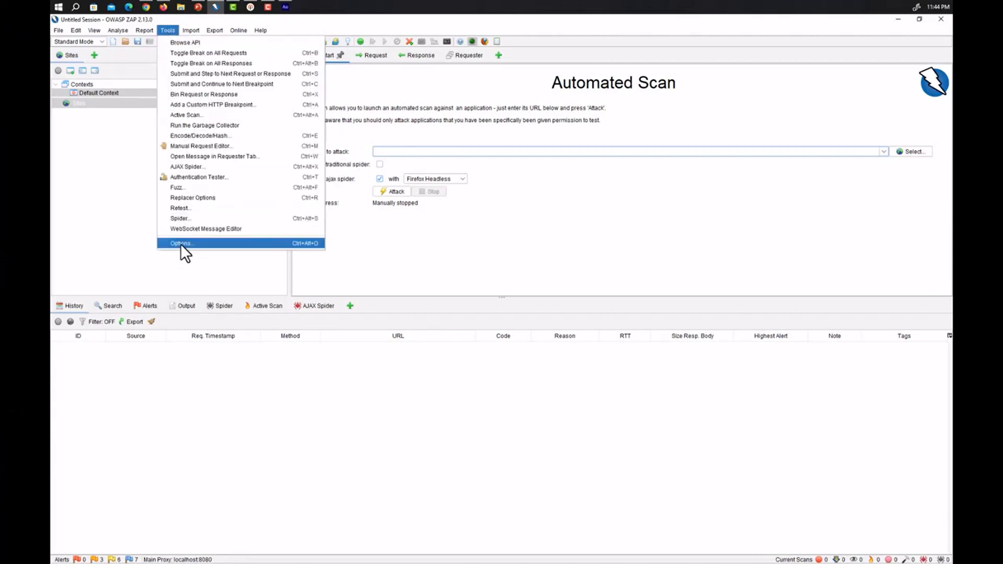
Open ZAP's Options dialog, landing on the Local Proxies page.
{"action": "left_click", "coordinate": [180, 243]}
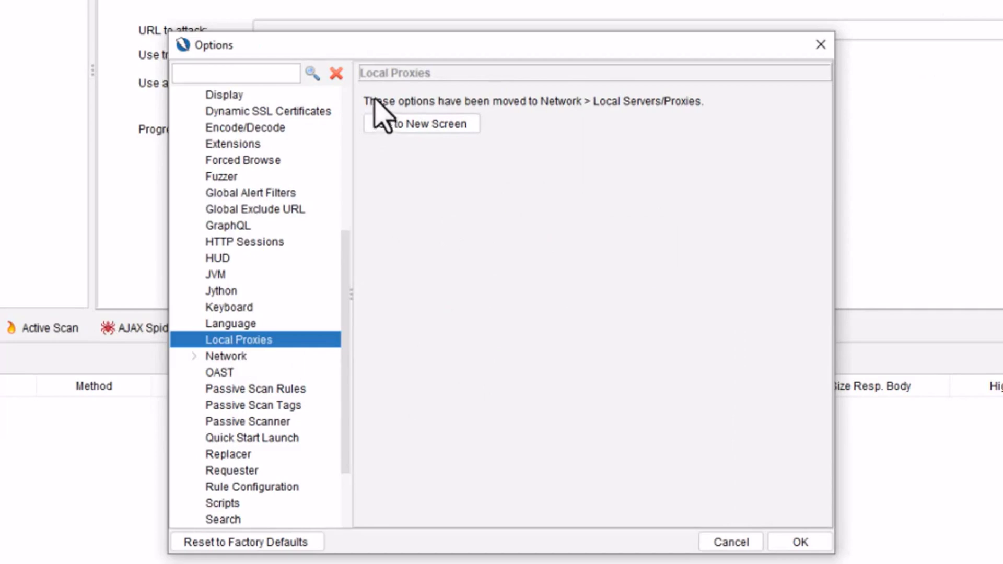
{"action": "mouse_move", "coordinate": [416, 115]}
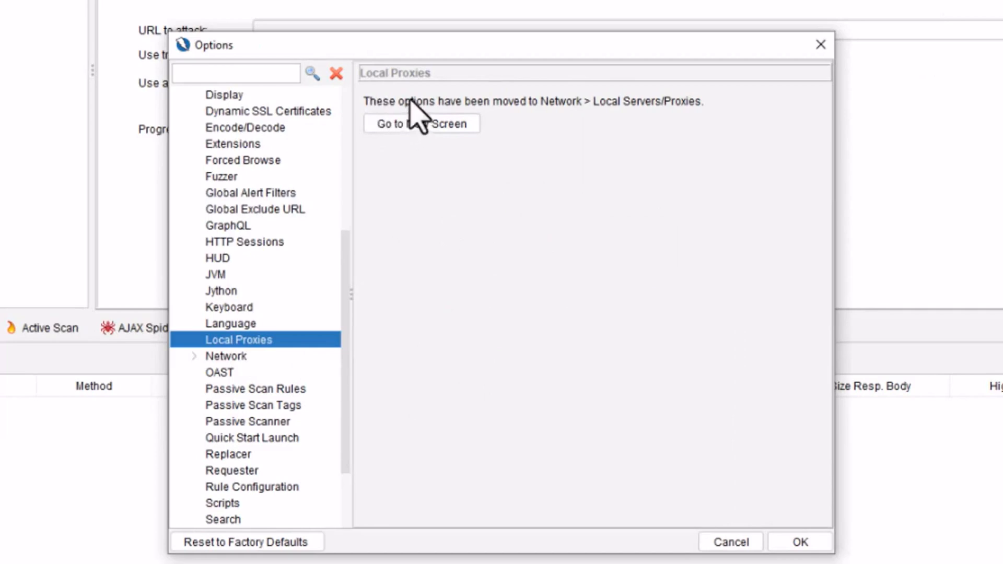
{"action": "mouse_move", "coordinate": [591, 121]}
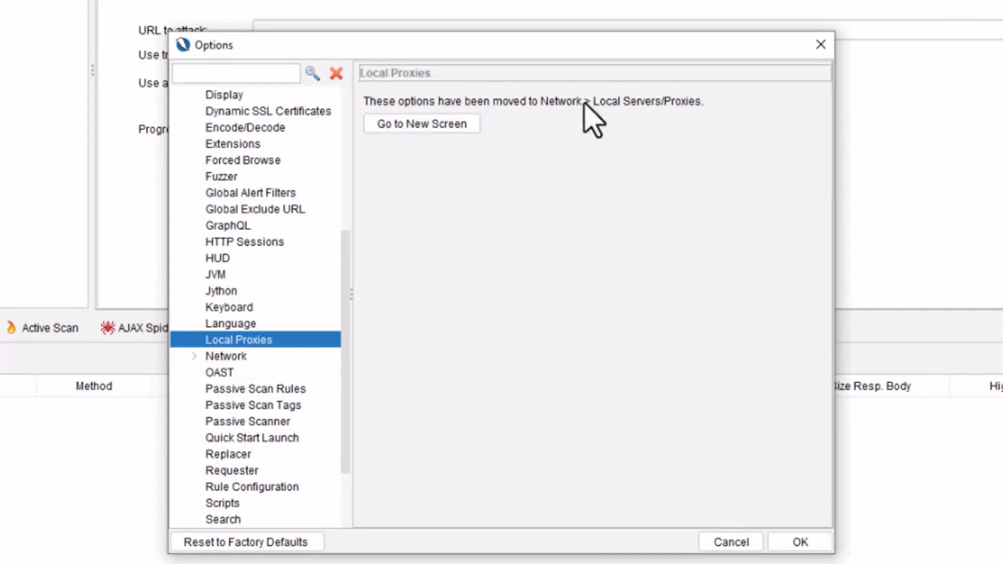
{"action": "mouse_move", "coordinate": [707, 127]}
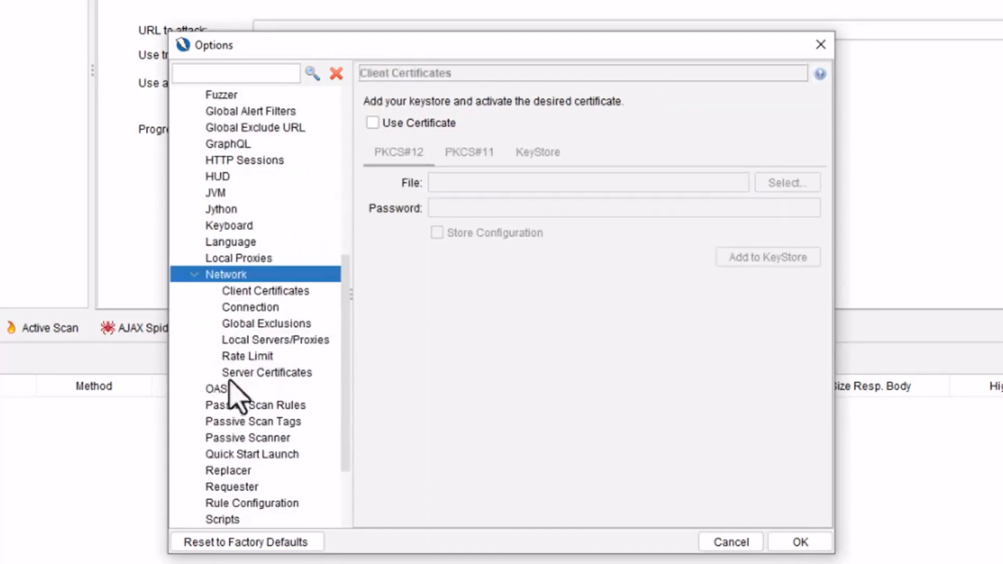
Set the Local Servers/Proxies main proxy address to 127.0.0.1, keeping port 8080.
{"action": "left_click", "coordinate": [274, 340]}
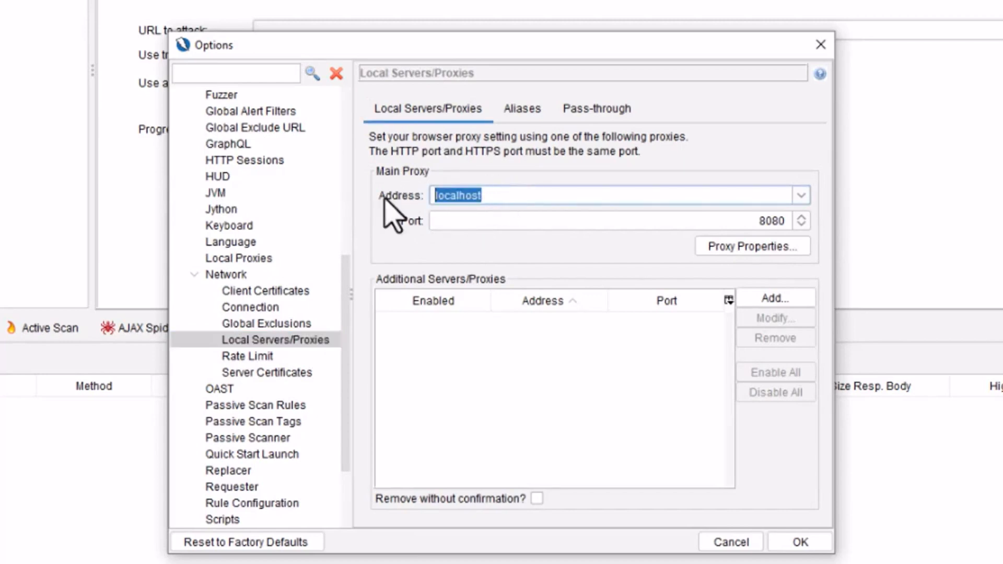
{"action": "type", "text": "1"}
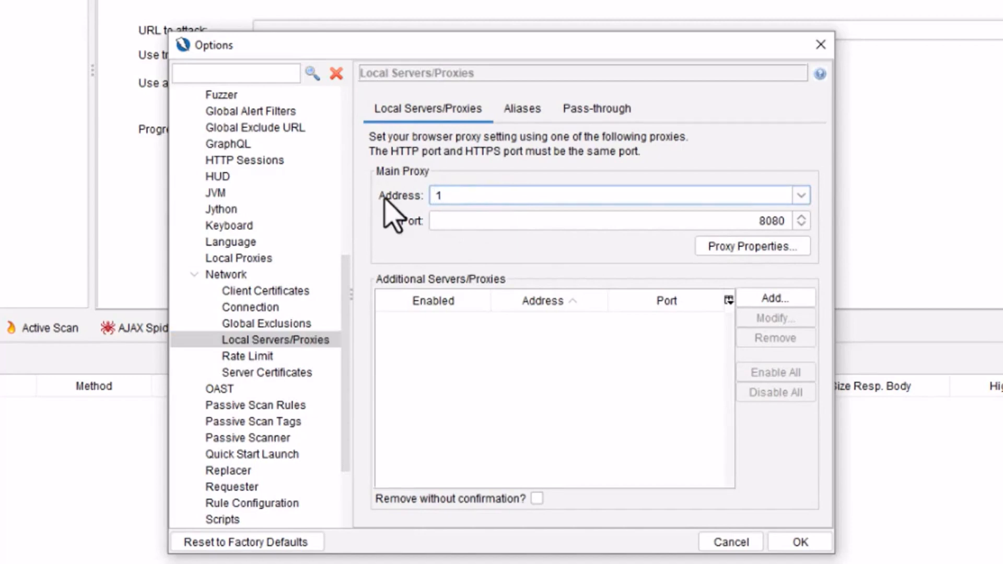
{"action": "type", "text": "27."}
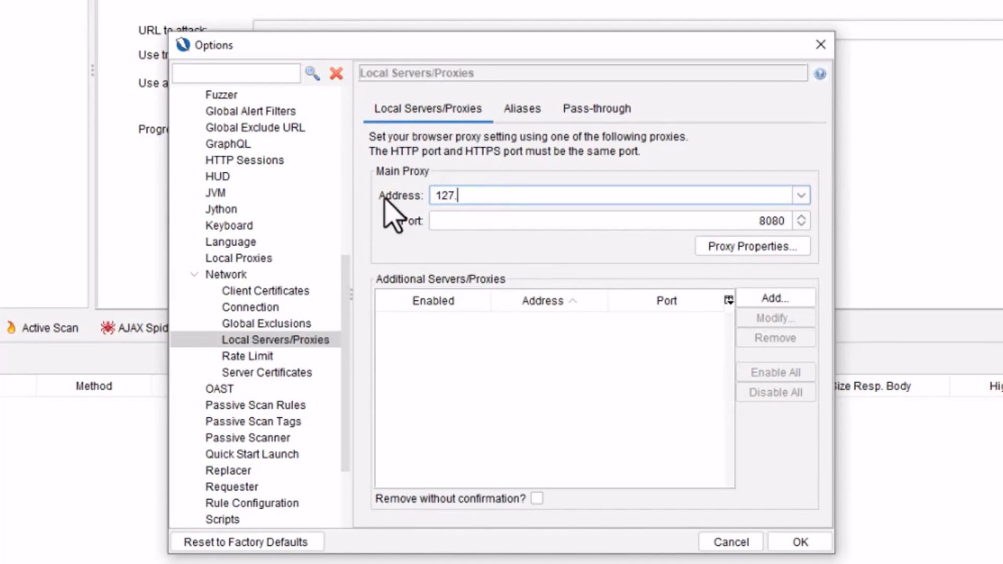
{"action": "type", "text": "0.0."}
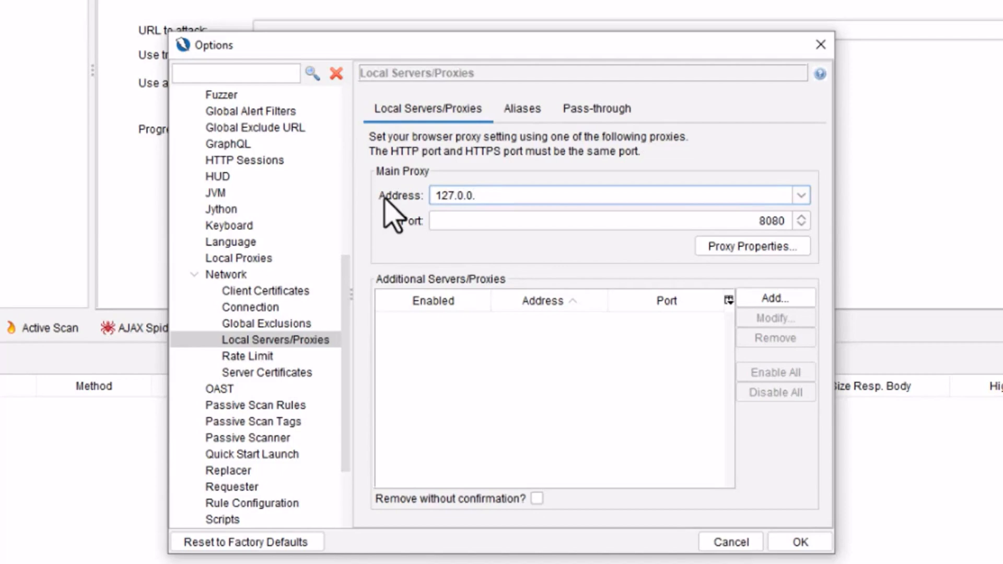
{"action": "type", "text": "1"}
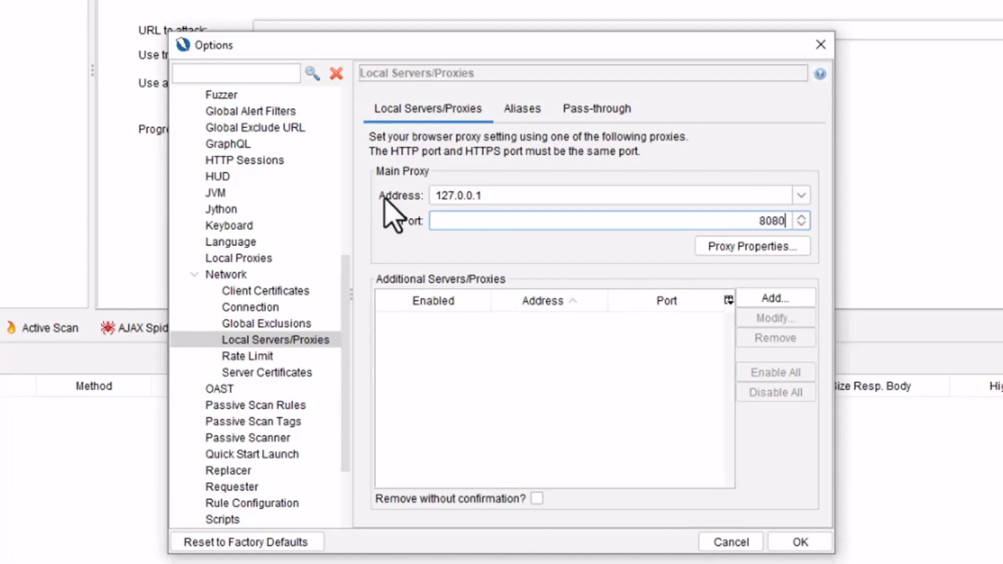
{"action": "mouse_move", "coordinate": [854, 346]}
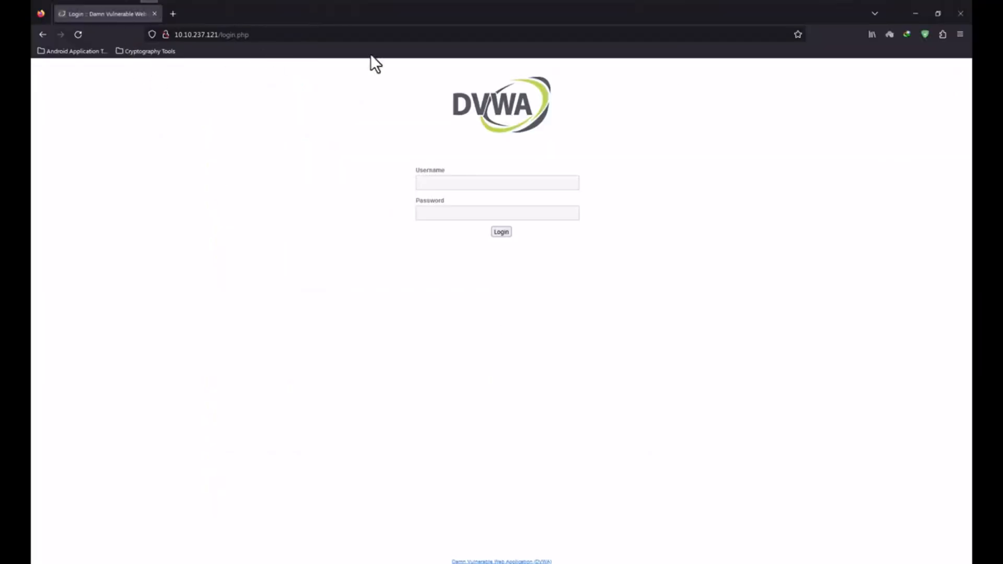
Reach Firefox's Connection Settings dialog via Settings > Network Settings.
{"action": "left_click", "coordinate": [960, 35]}
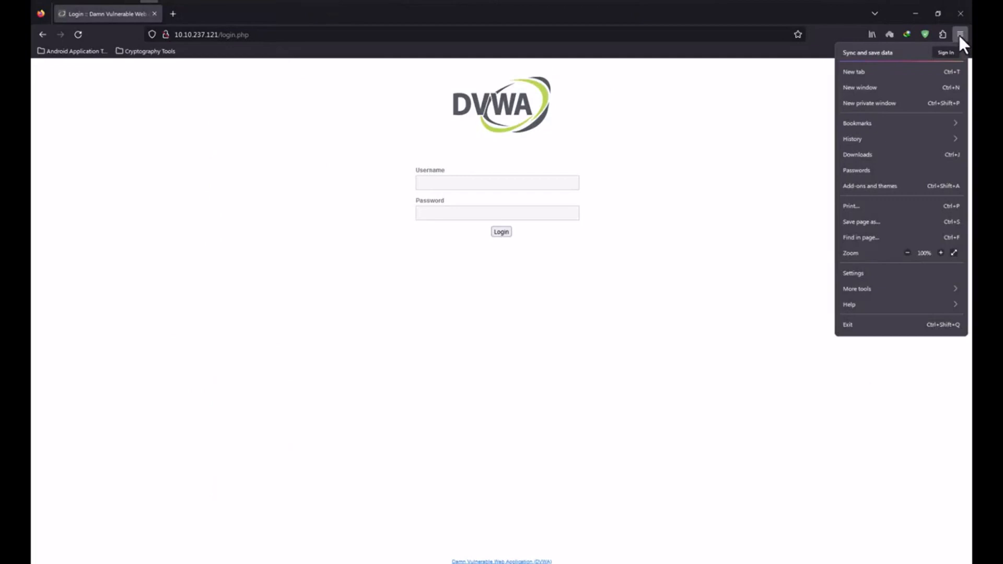
{"action": "left_click", "coordinate": [853, 272]}
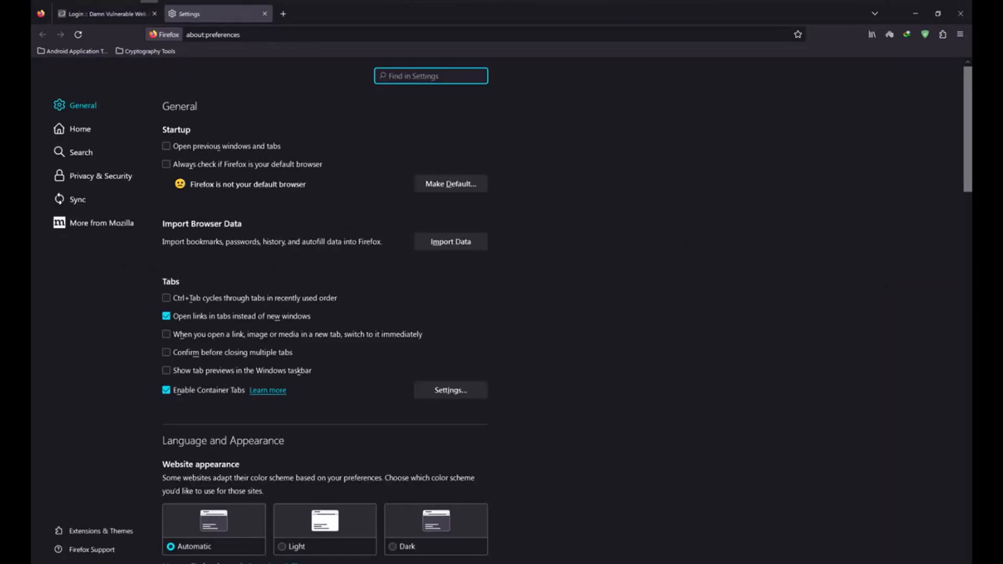
{"action": "scroll", "scroll_direction": "down", "scroll_amount": 3}
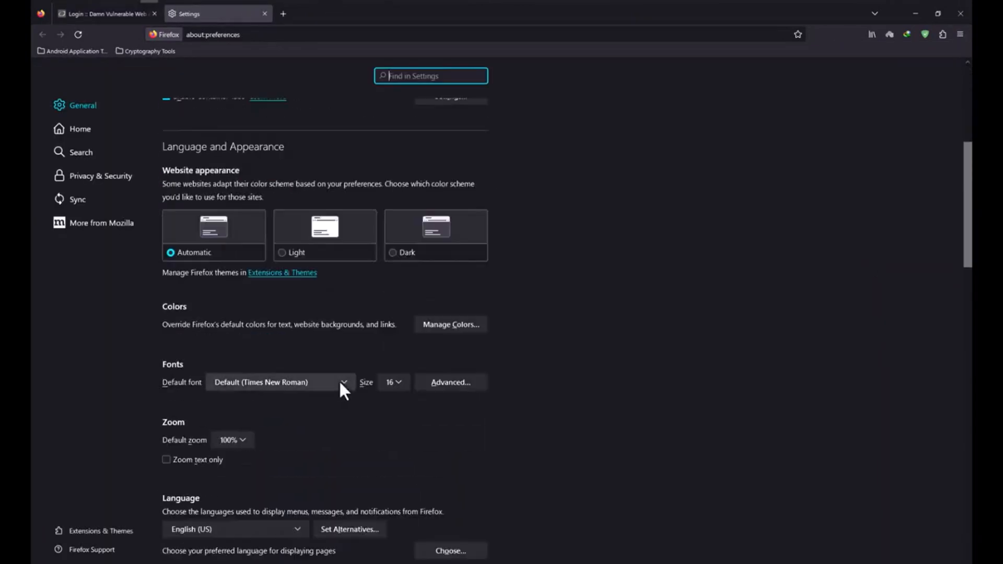
{"action": "scroll", "scroll_direction": "up", "scroll_amount": 3}
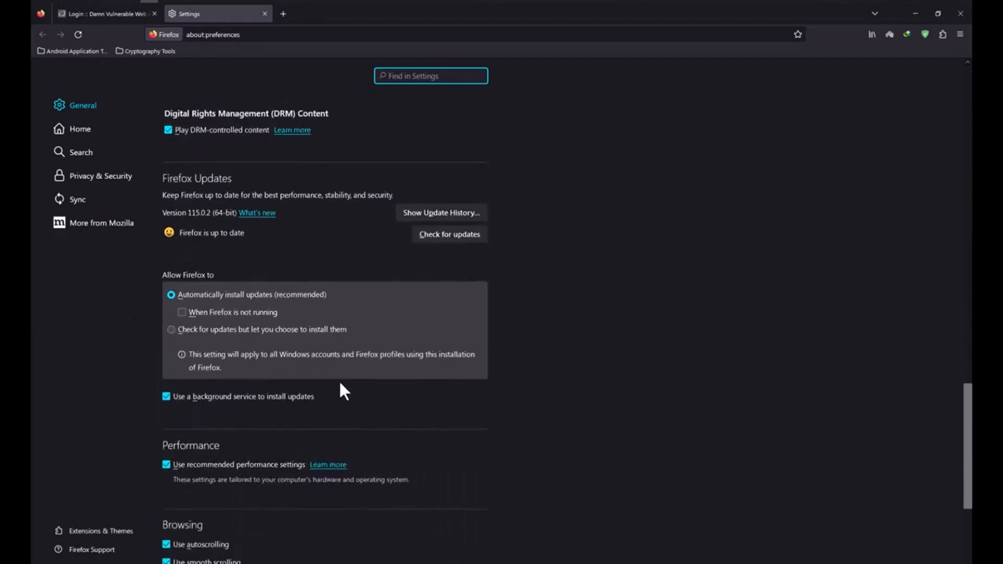
{"action": "scroll", "scroll_direction": "down", "scroll_amount": 3}
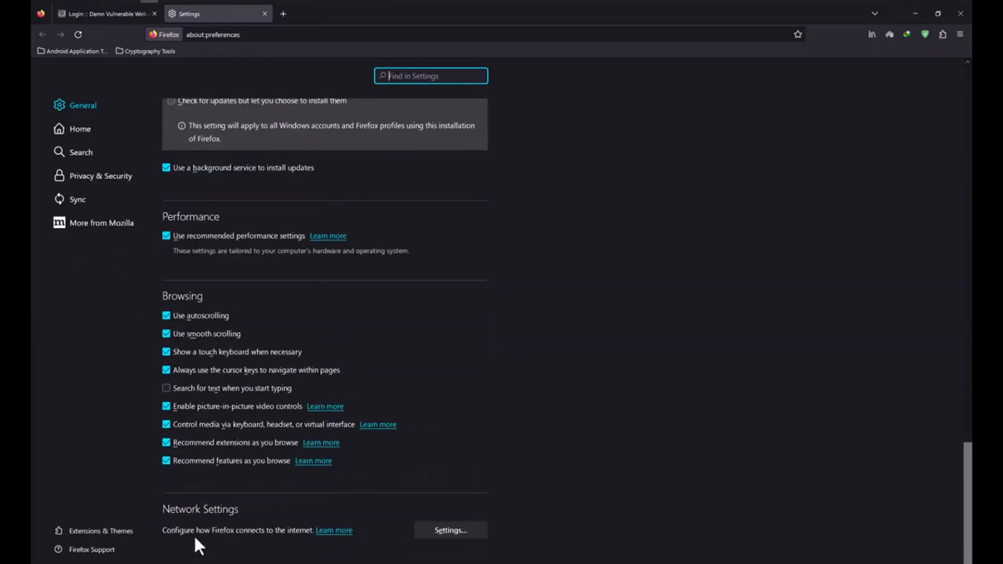
{"action": "left_click", "coordinate": [450, 531]}
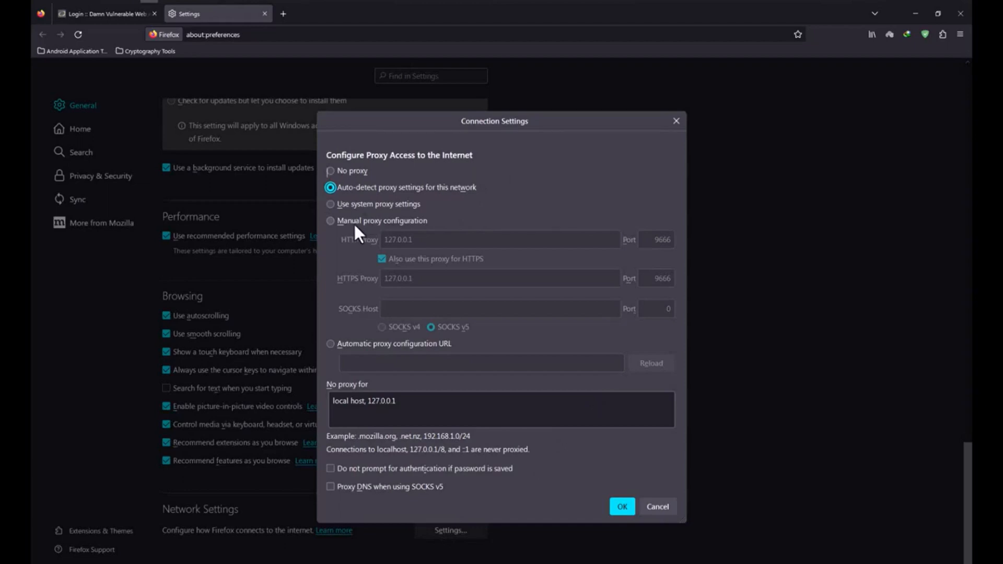
Apply a manual proxy on port 8082 for HTTP and HTTPS and confirm with OK.
{"action": "left_click", "coordinate": [330, 220]}
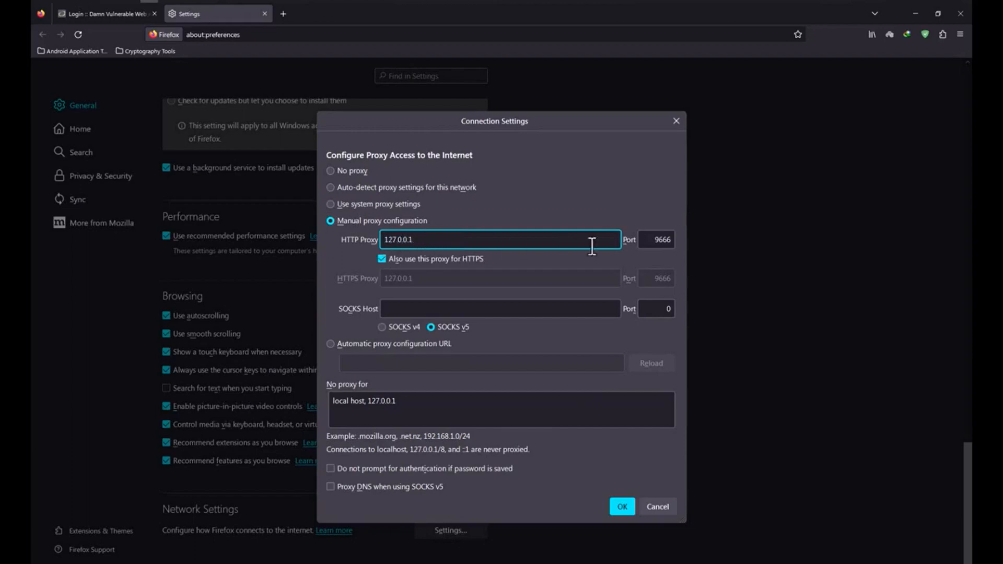
{"action": "left_click", "coordinate": [657, 239]}
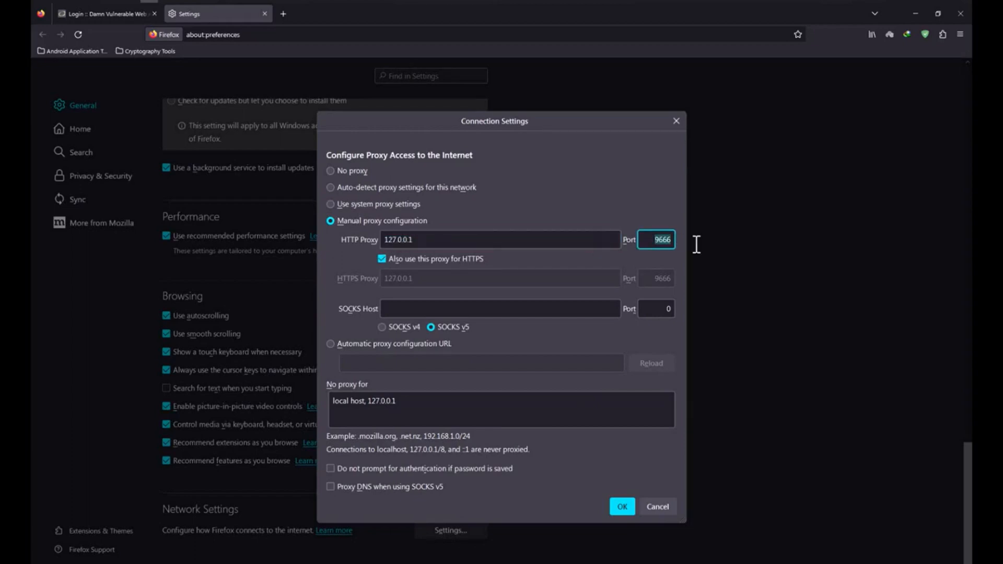
{"action": "type", "text": "8082"}
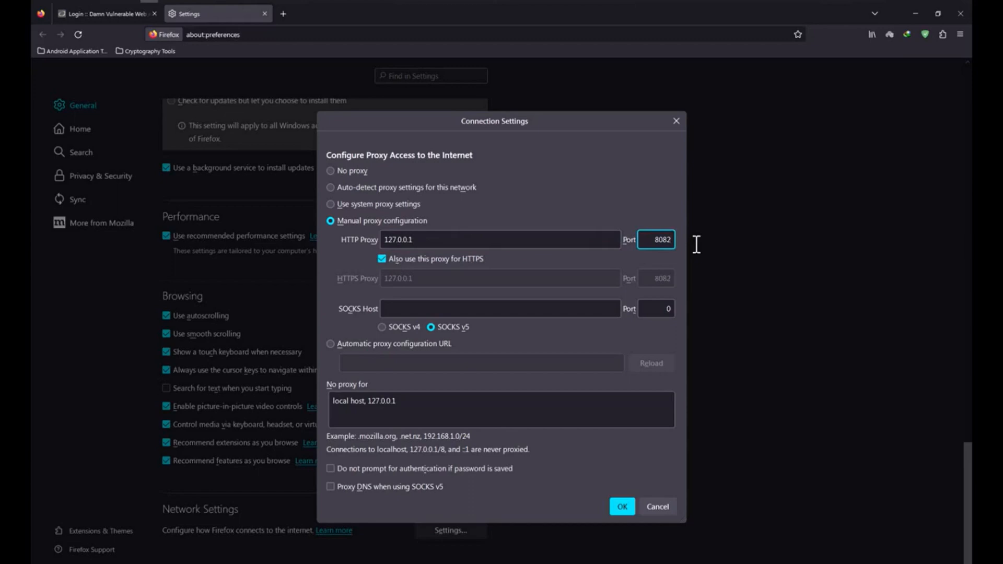
{"action": "mouse_move", "coordinate": [600, 309]}
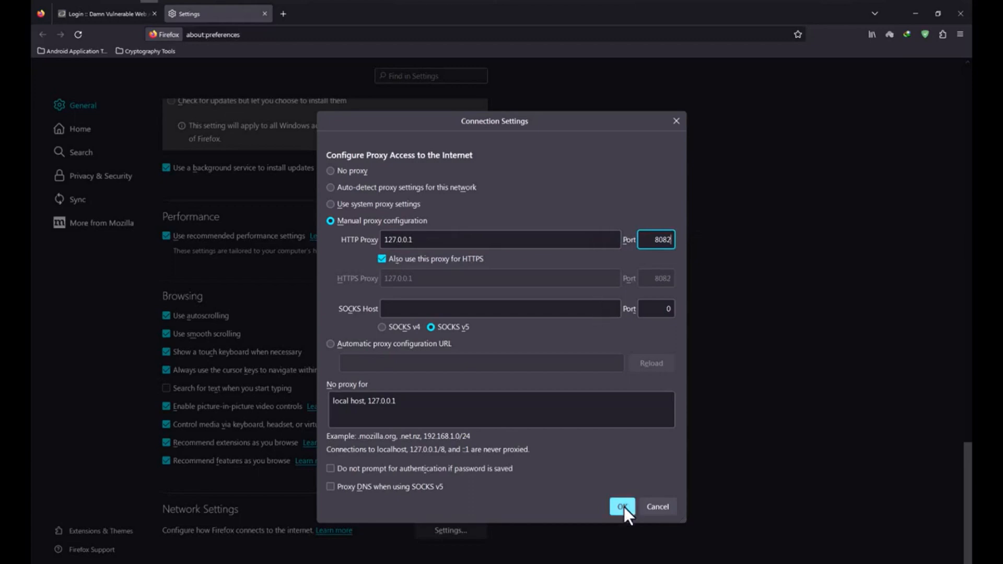
{"action": "left_click", "coordinate": [621, 506]}
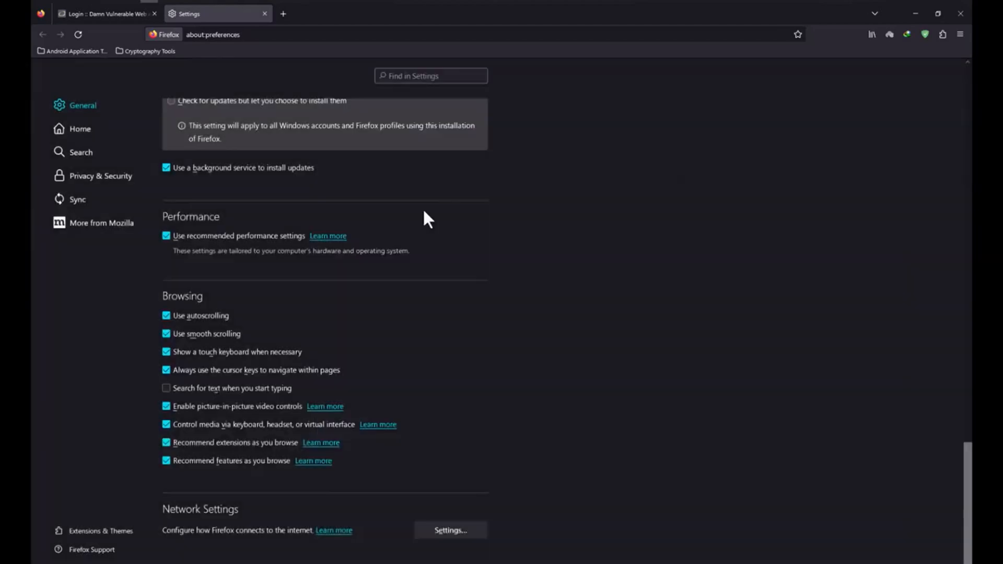
{"action": "scroll", "scroll_direction": "down", "scroll_amount": 3}
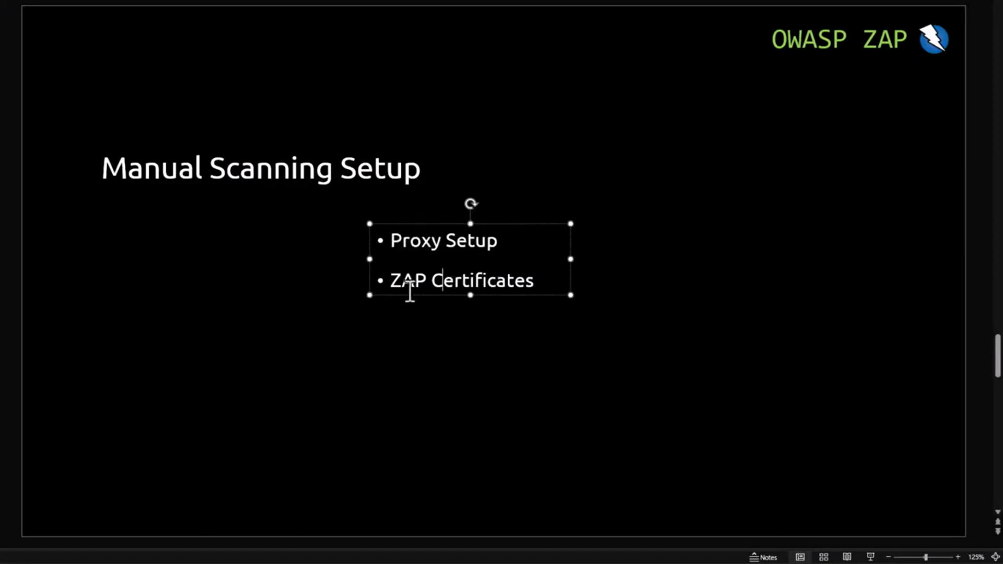
Highlight the 'ZAP Certificates' bullet on the Manual Scanning Setup slide.
{"action": "triple_click", "coordinate": [462, 280]}
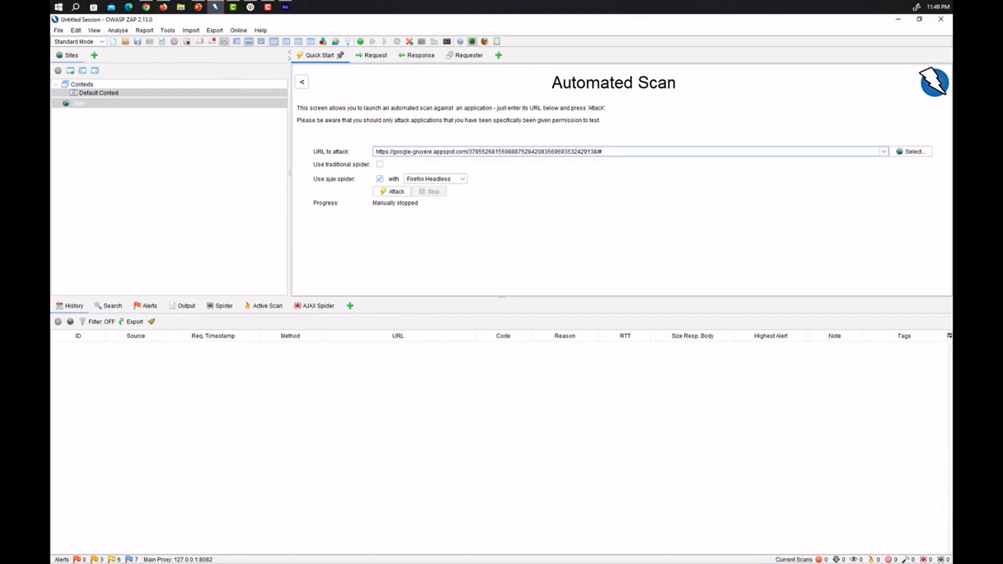
Reopen ZAP's Options window via Tools > Options.
{"action": "left_click", "coordinate": [168, 30]}
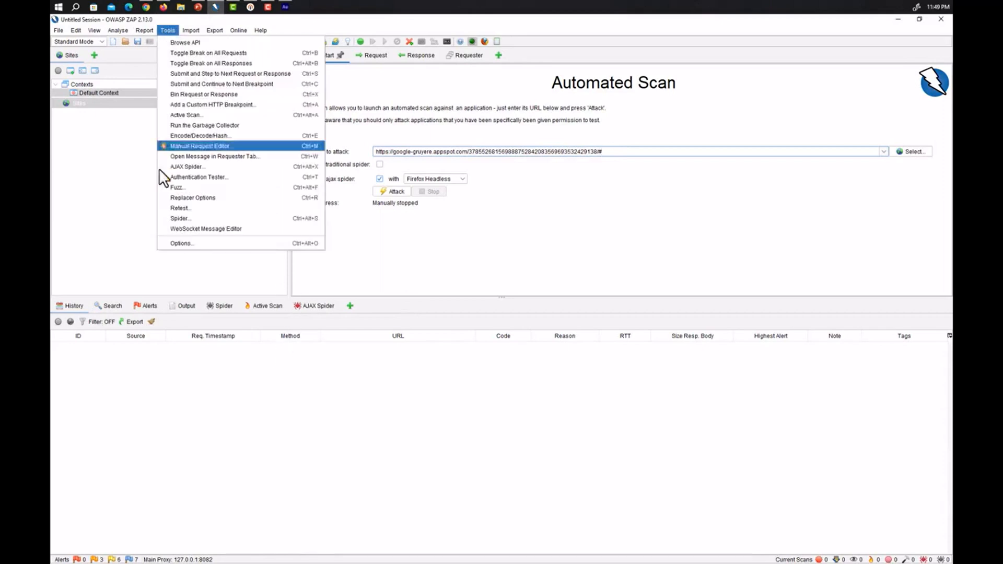
{"action": "mouse_move", "coordinate": [184, 244]}
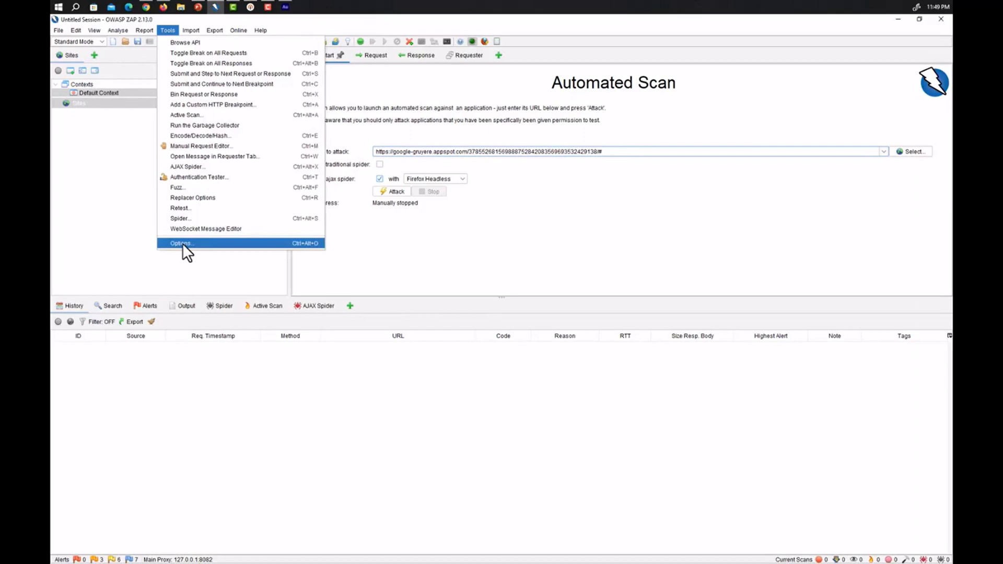
{"action": "left_click", "coordinate": [181, 244]}
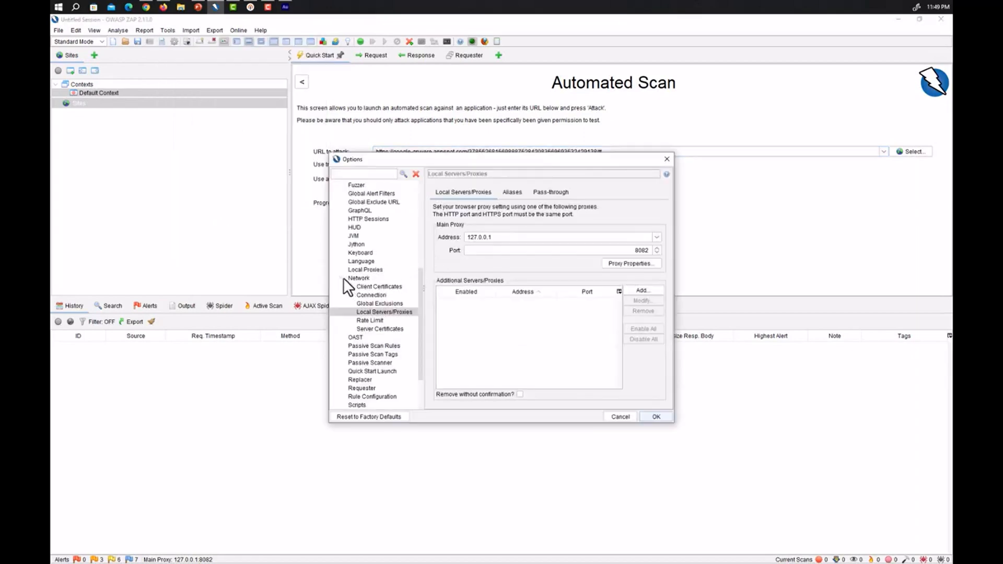
Collapse and re-expand the Network group to show its certificate pages.
{"action": "left_click", "coordinate": [358, 278]}
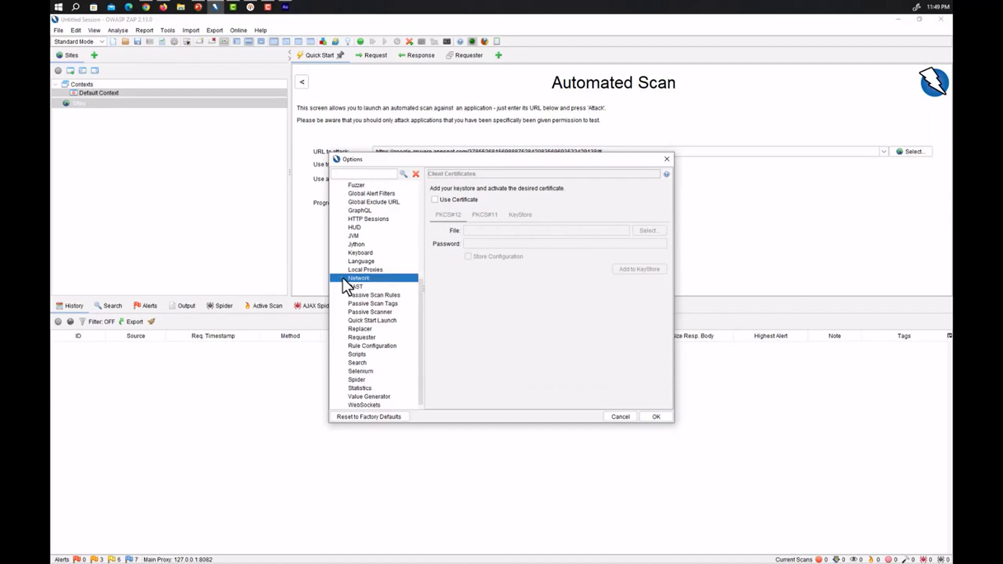
{"action": "mouse_move", "coordinate": [374, 268]}
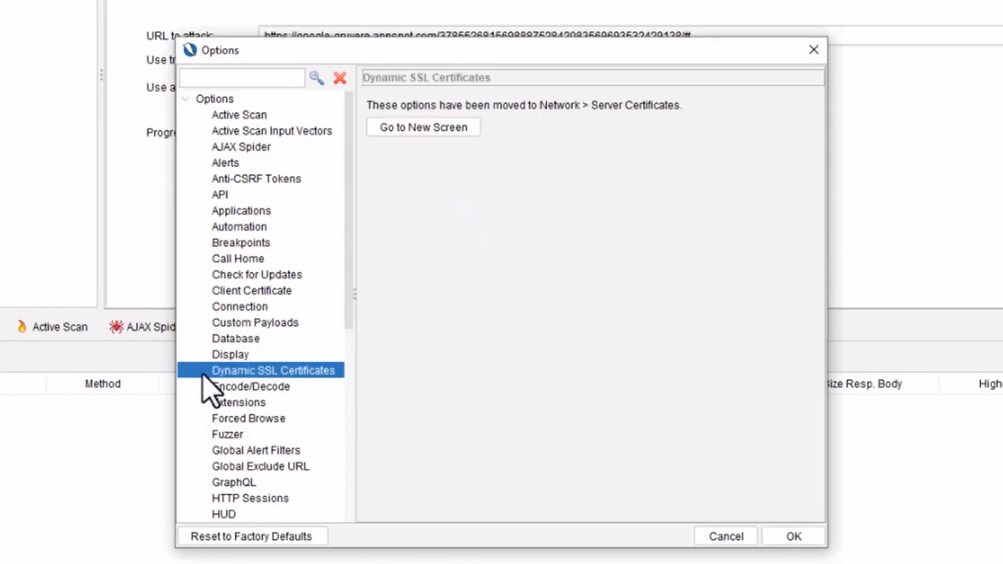
{"action": "mouse_move", "coordinate": [301, 390]}
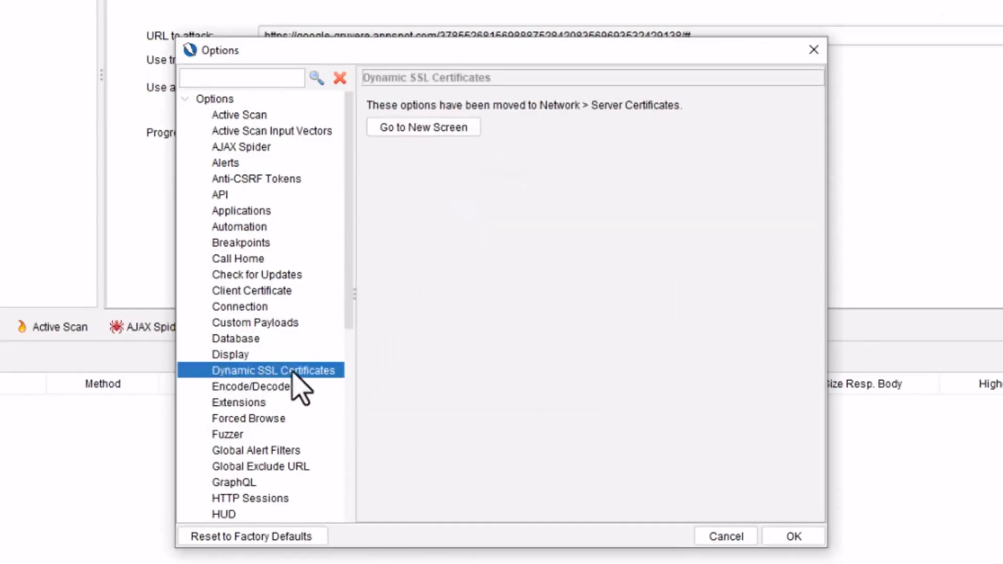
{"action": "mouse_move", "coordinate": [380, 121]}
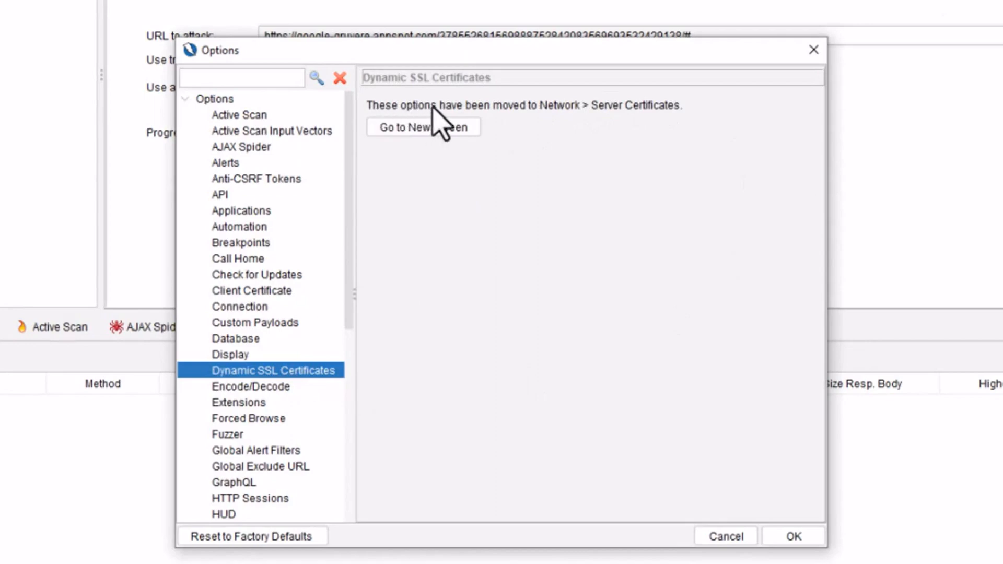
{"action": "mouse_move", "coordinate": [631, 126]}
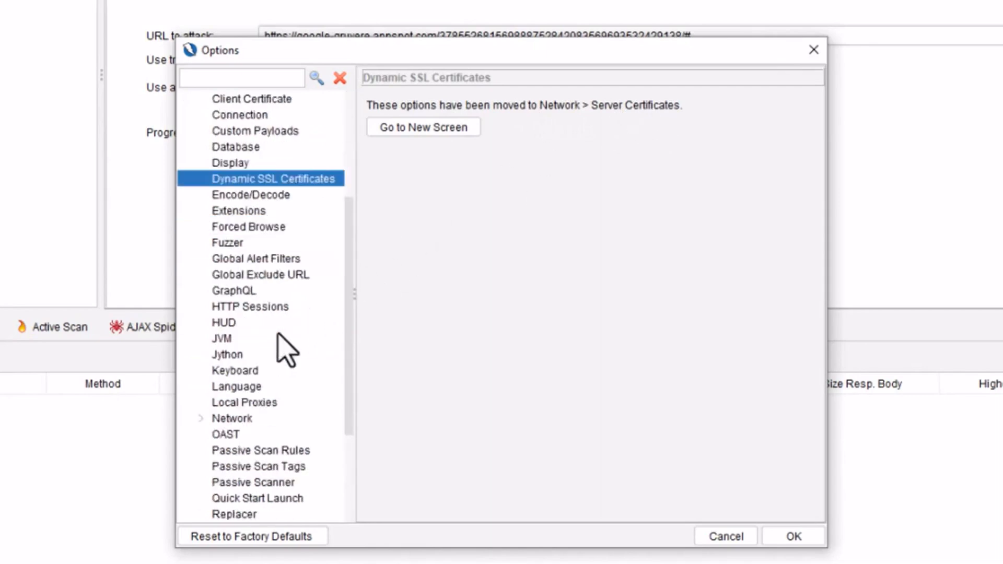
{"action": "scroll", "scroll_direction": "down", "scroll_amount": 3}
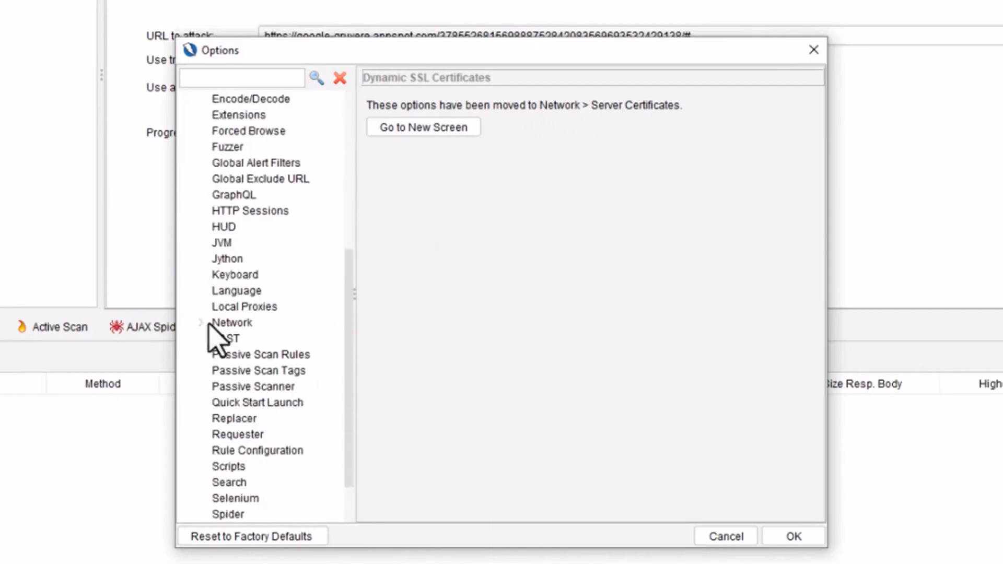
{"action": "left_click", "coordinate": [232, 323]}
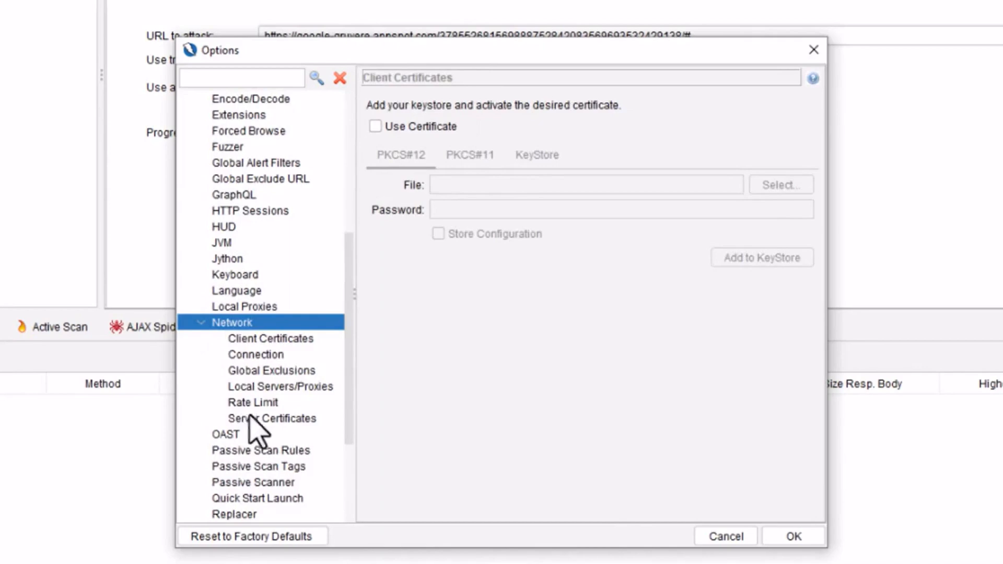
Save the root CA as owasp_zap_root_ca.cer from Server Certificates and close Options.
{"action": "left_click", "coordinate": [272, 418]}
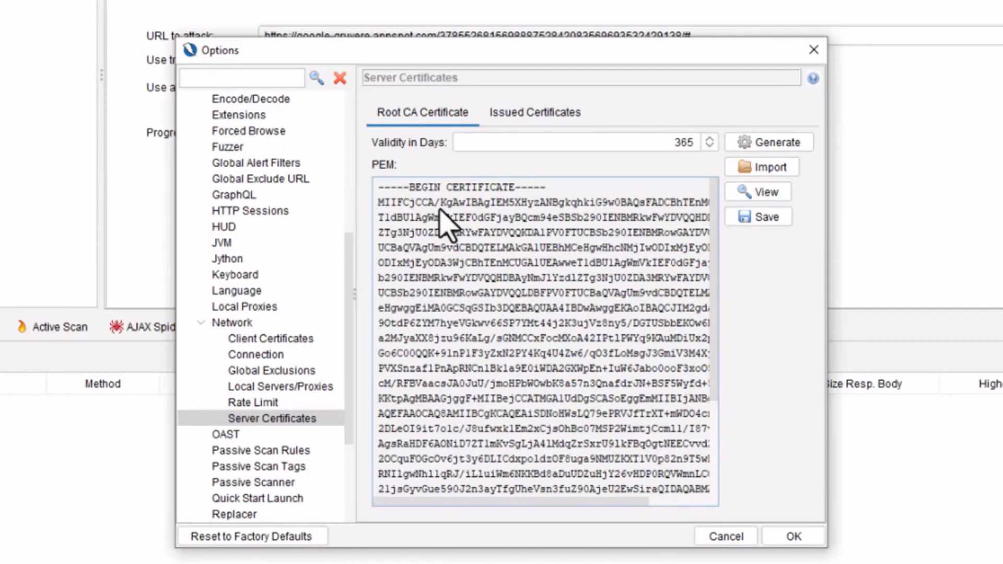
{"action": "mouse_move", "coordinate": [690, 224]}
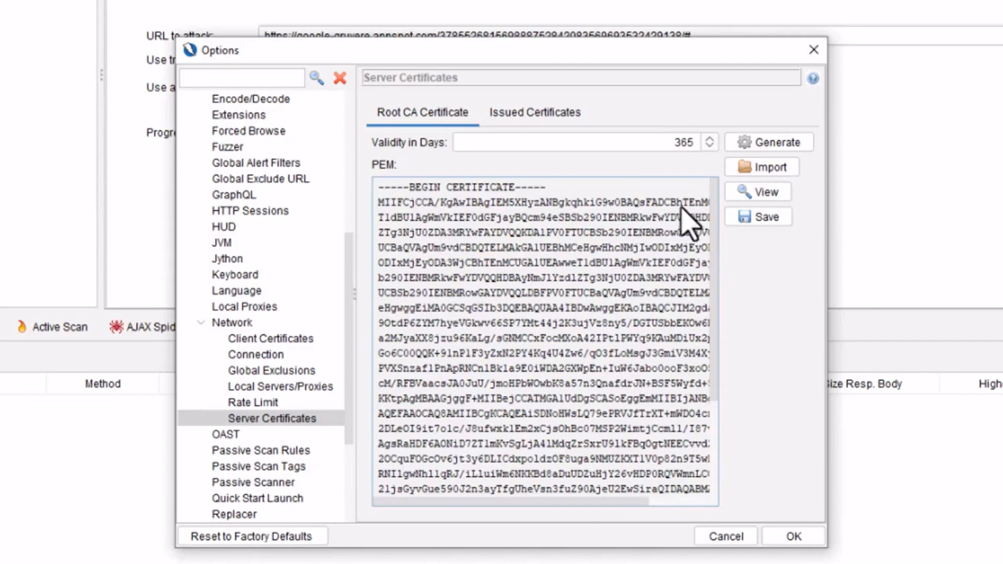
{"action": "left_click", "coordinate": [758, 217]}
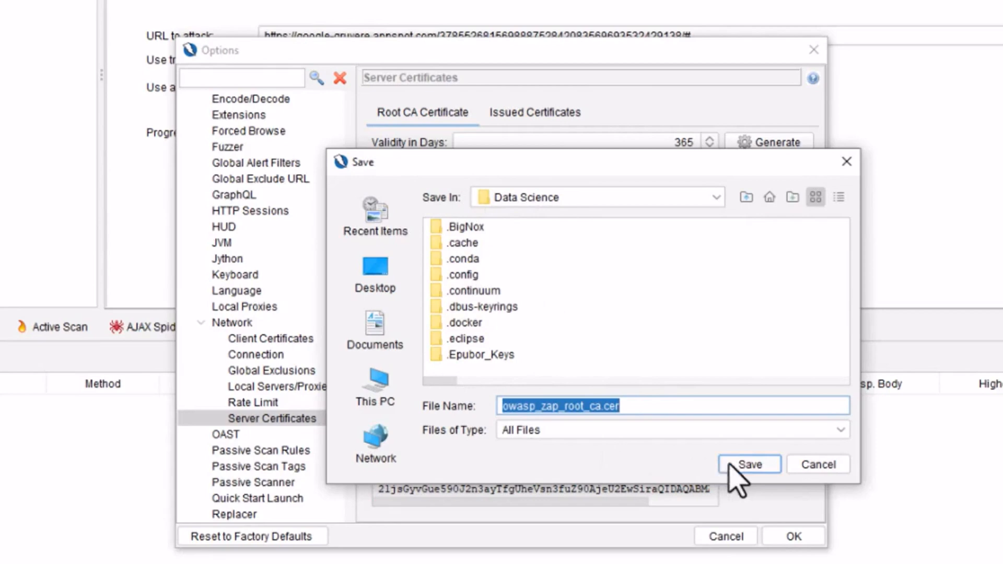
{"action": "left_click", "coordinate": [748, 464]}
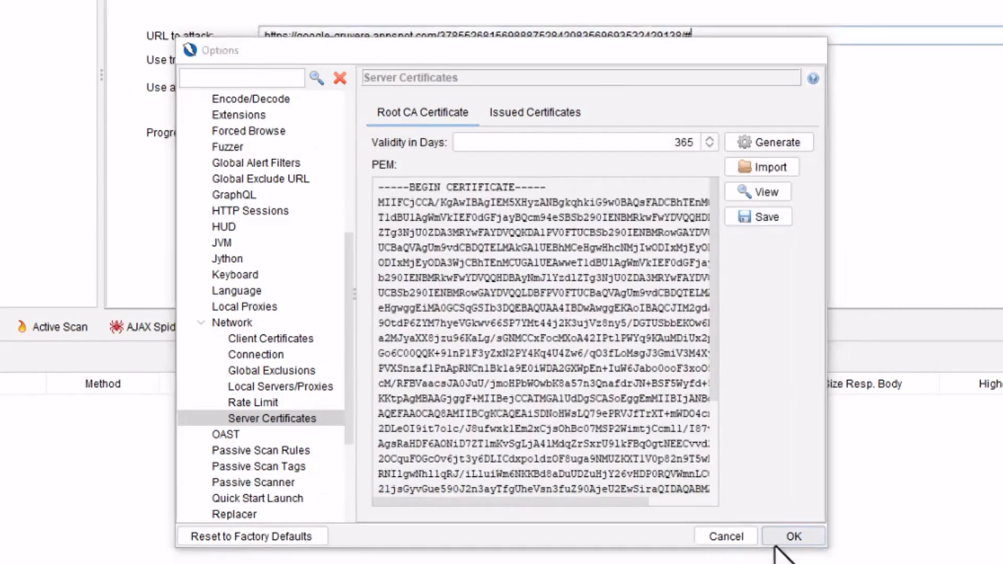
{"action": "left_click", "coordinate": [793, 536]}
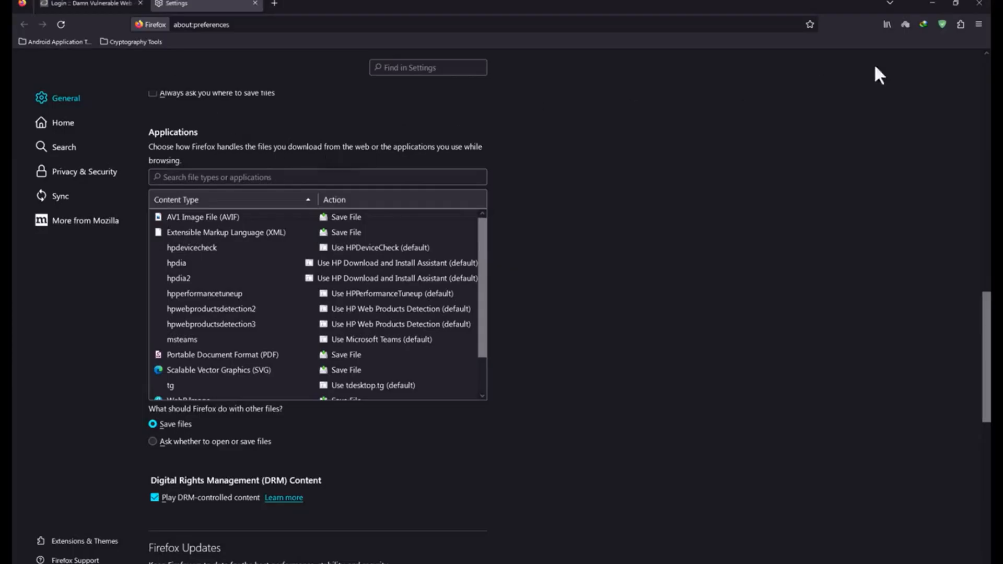
Search Firefox settings for 'cert' and open the Certificate Manager.
{"action": "left_click", "coordinate": [978, 24]}
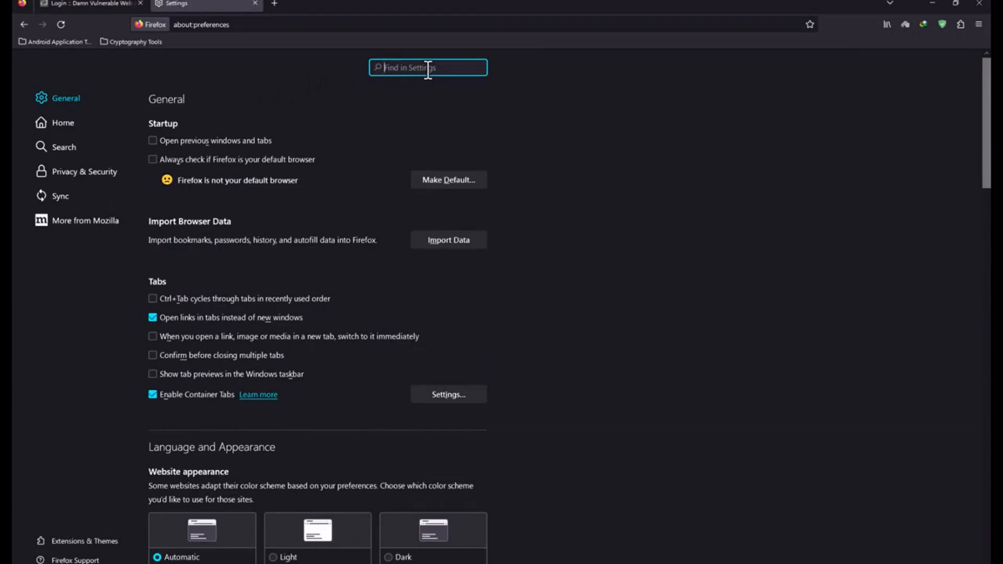
{"action": "type", "text": "cert"}
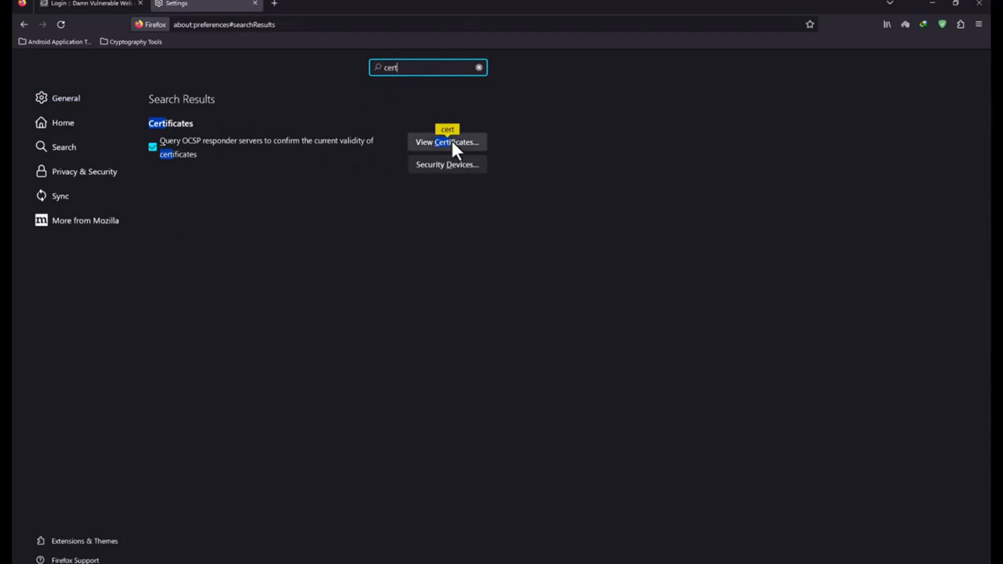
{"action": "left_click", "coordinate": [447, 142]}
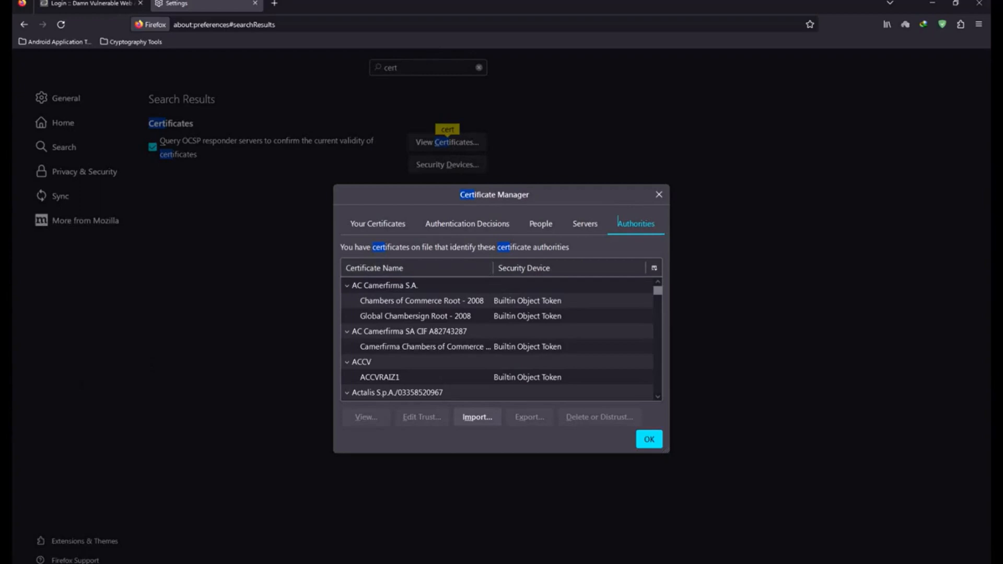
{"action": "mouse_move", "coordinate": [477, 417]}
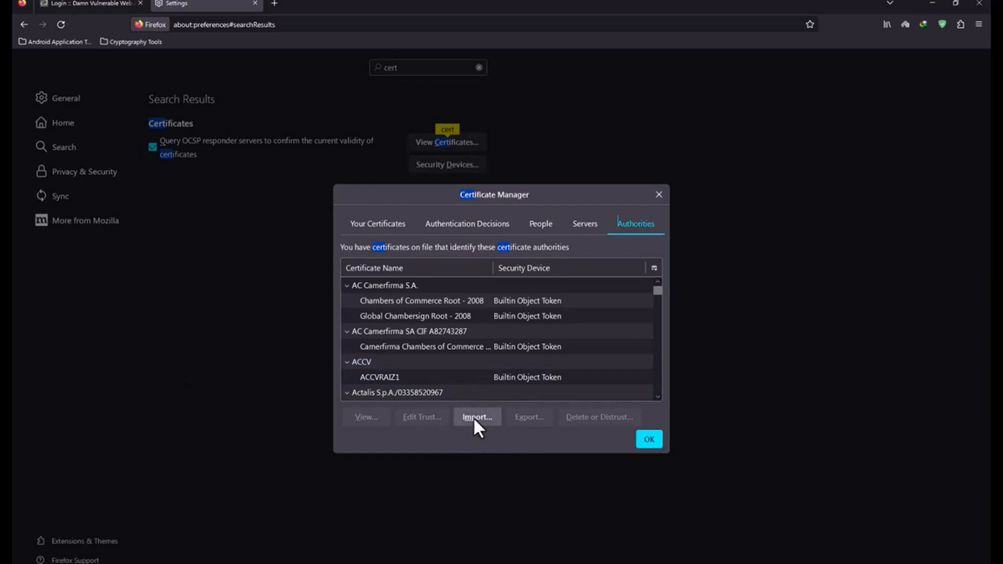
Import owasp_zap_root_ca.cer into Certificate Manager's Authorities, reaching its trust prompt.
{"action": "left_click", "coordinate": [476, 417]}
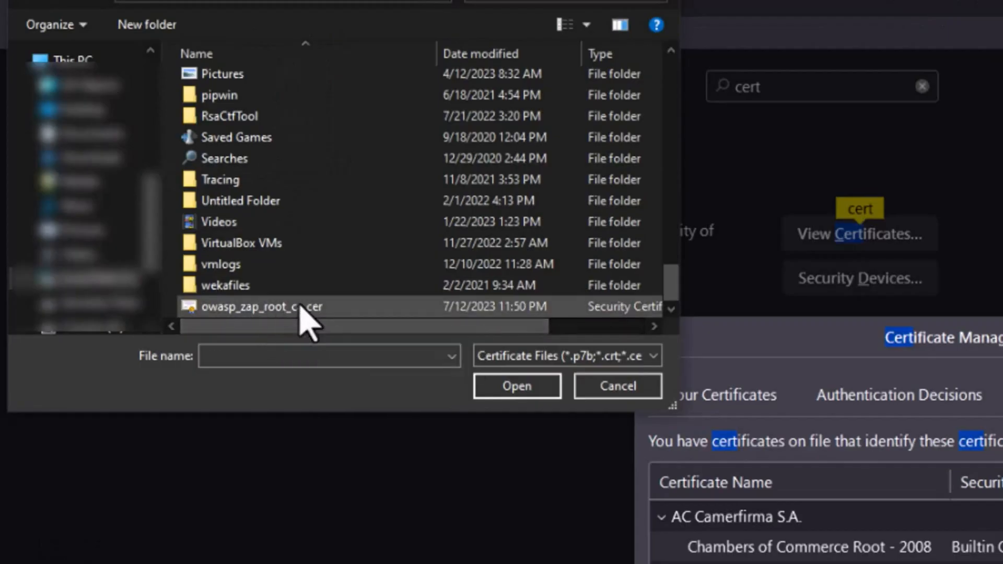
{"action": "left_click", "coordinate": [516, 385]}
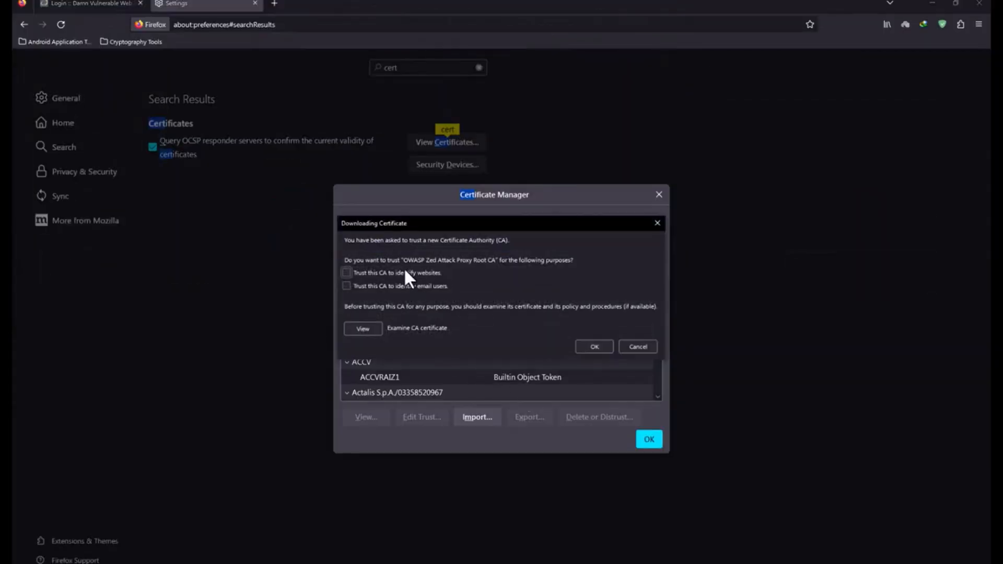
Trust the CA to identify websites and email users, confirm, and close Certificate Manager.
{"action": "left_click", "coordinate": [346, 273]}
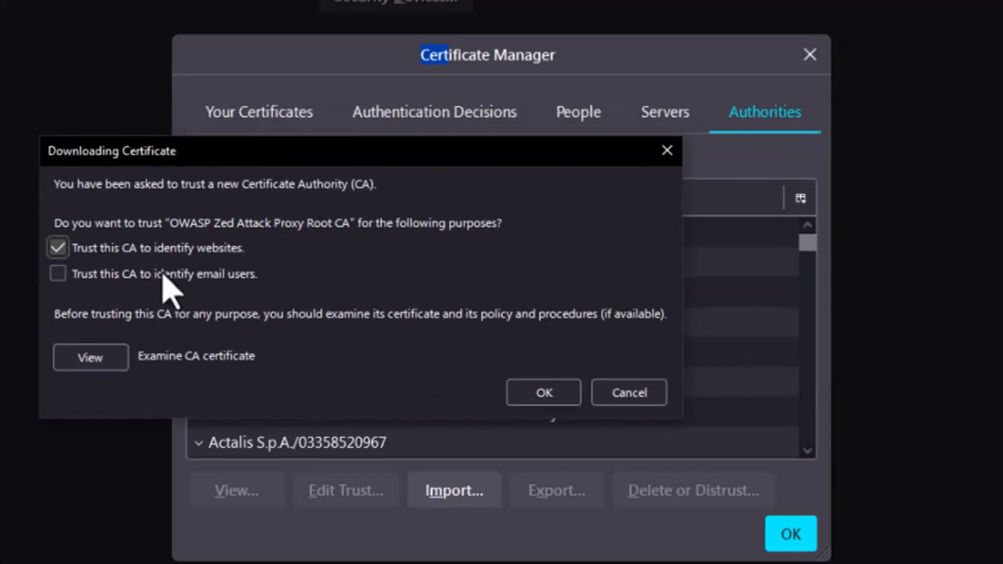
{"action": "left_click", "coordinate": [56, 274]}
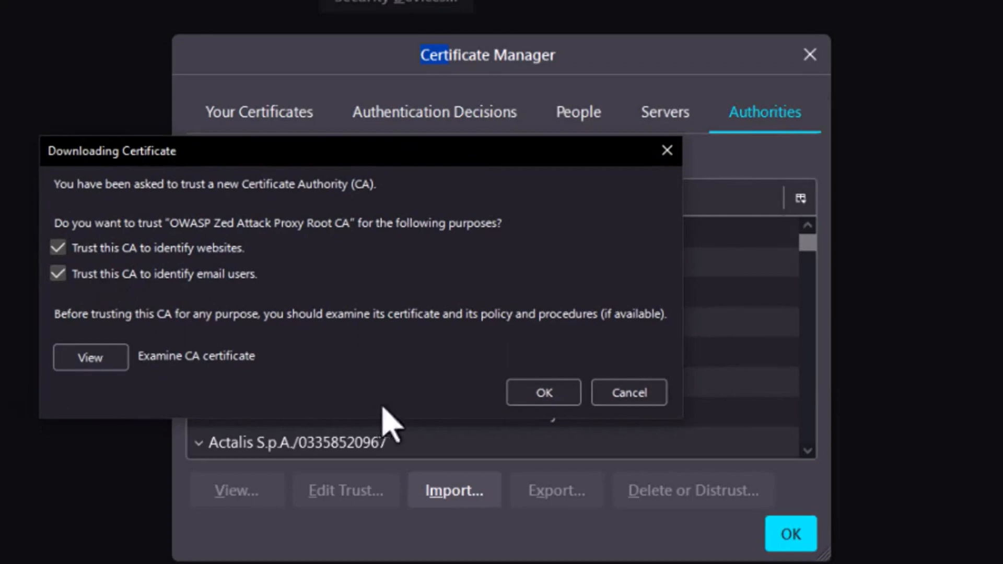
{"action": "left_click", "coordinate": [543, 391]}
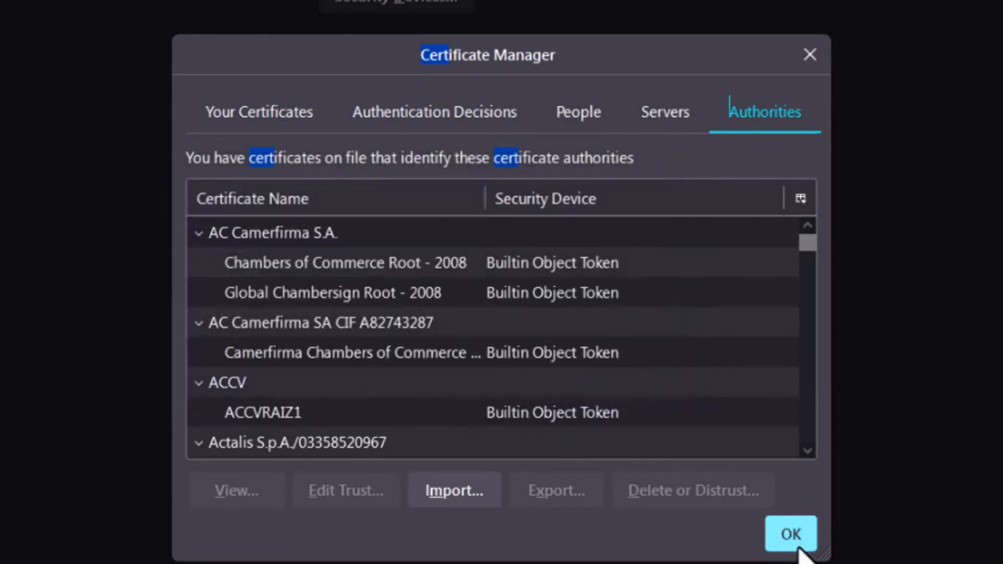
{"action": "left_click", "coordinate": [791, 534]}
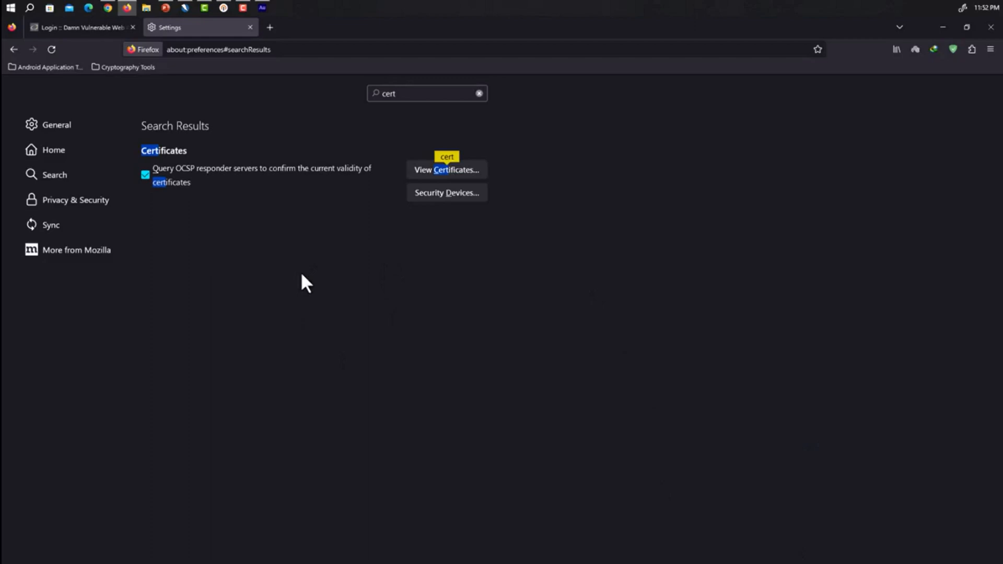